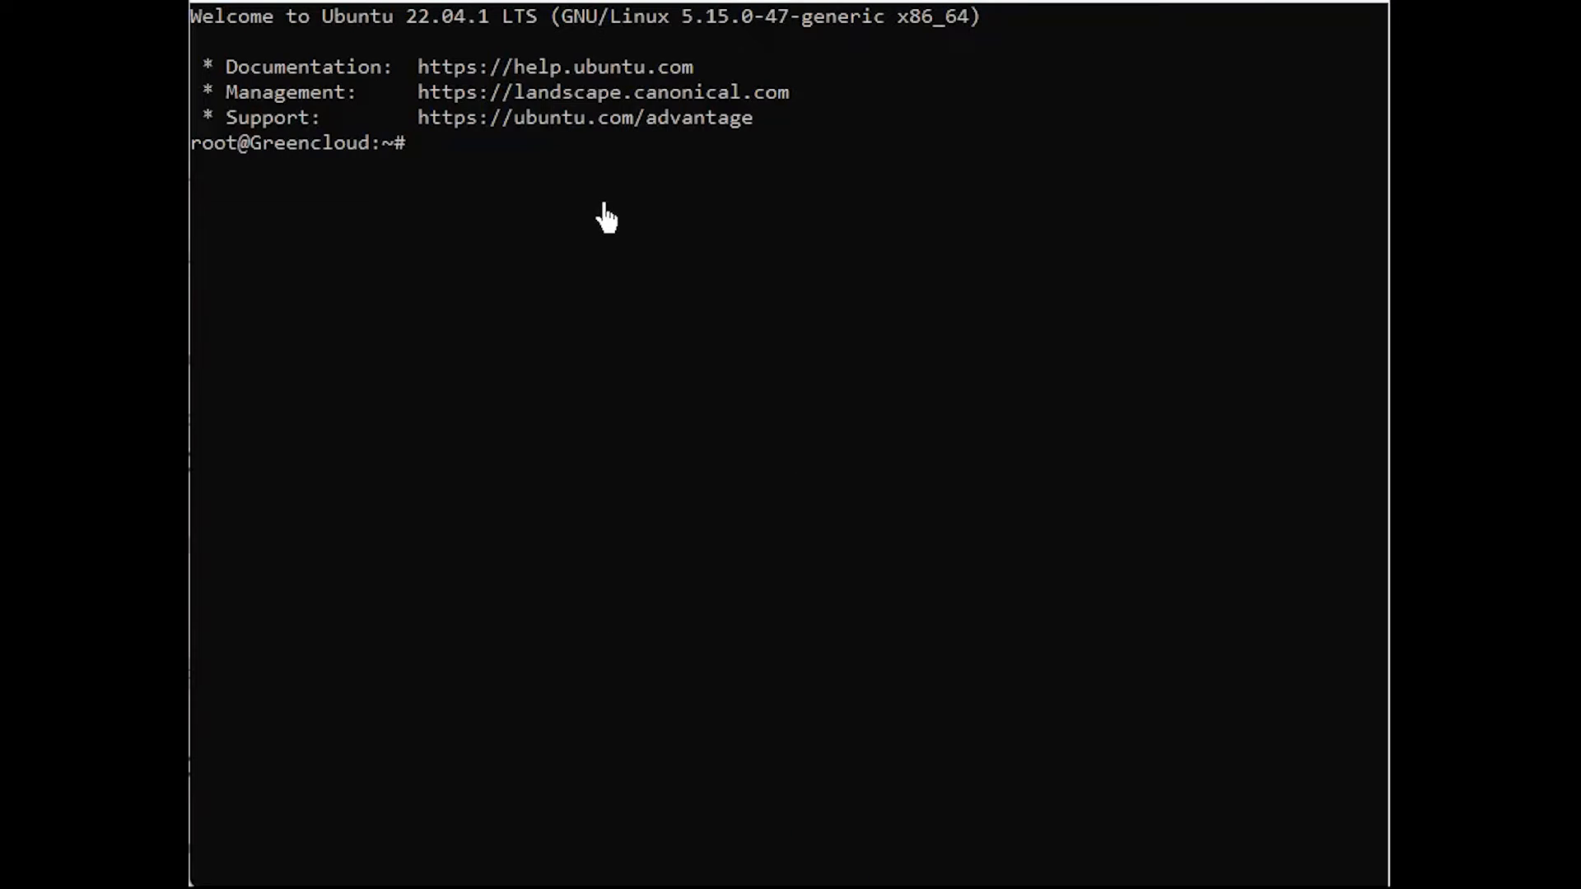
Step: Refresh the server's package lists with apt update
type("apt update")
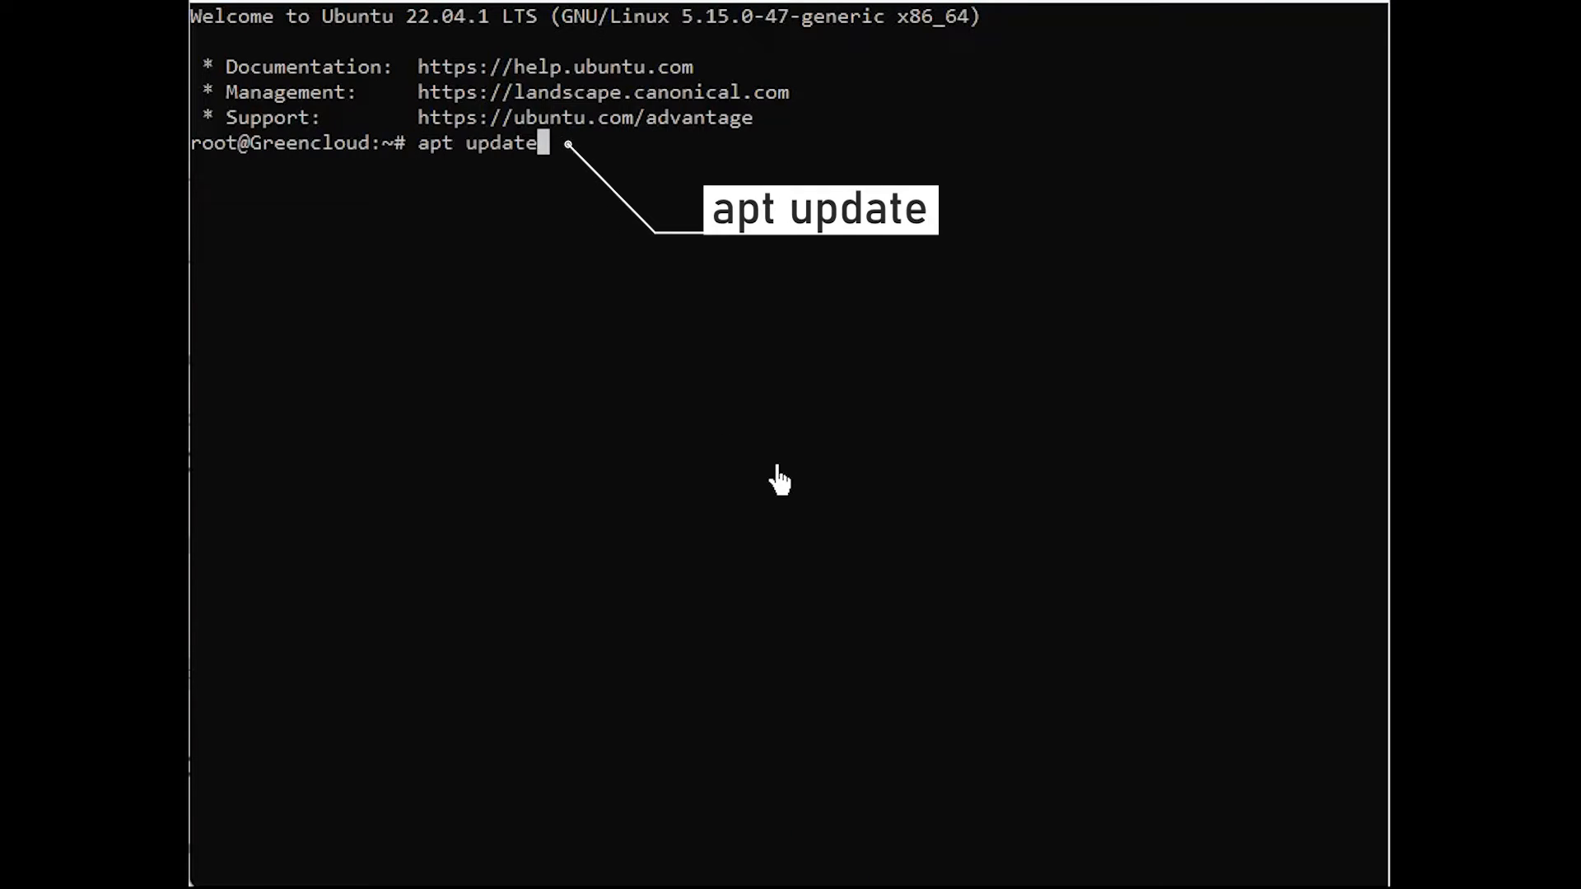
key("Return")
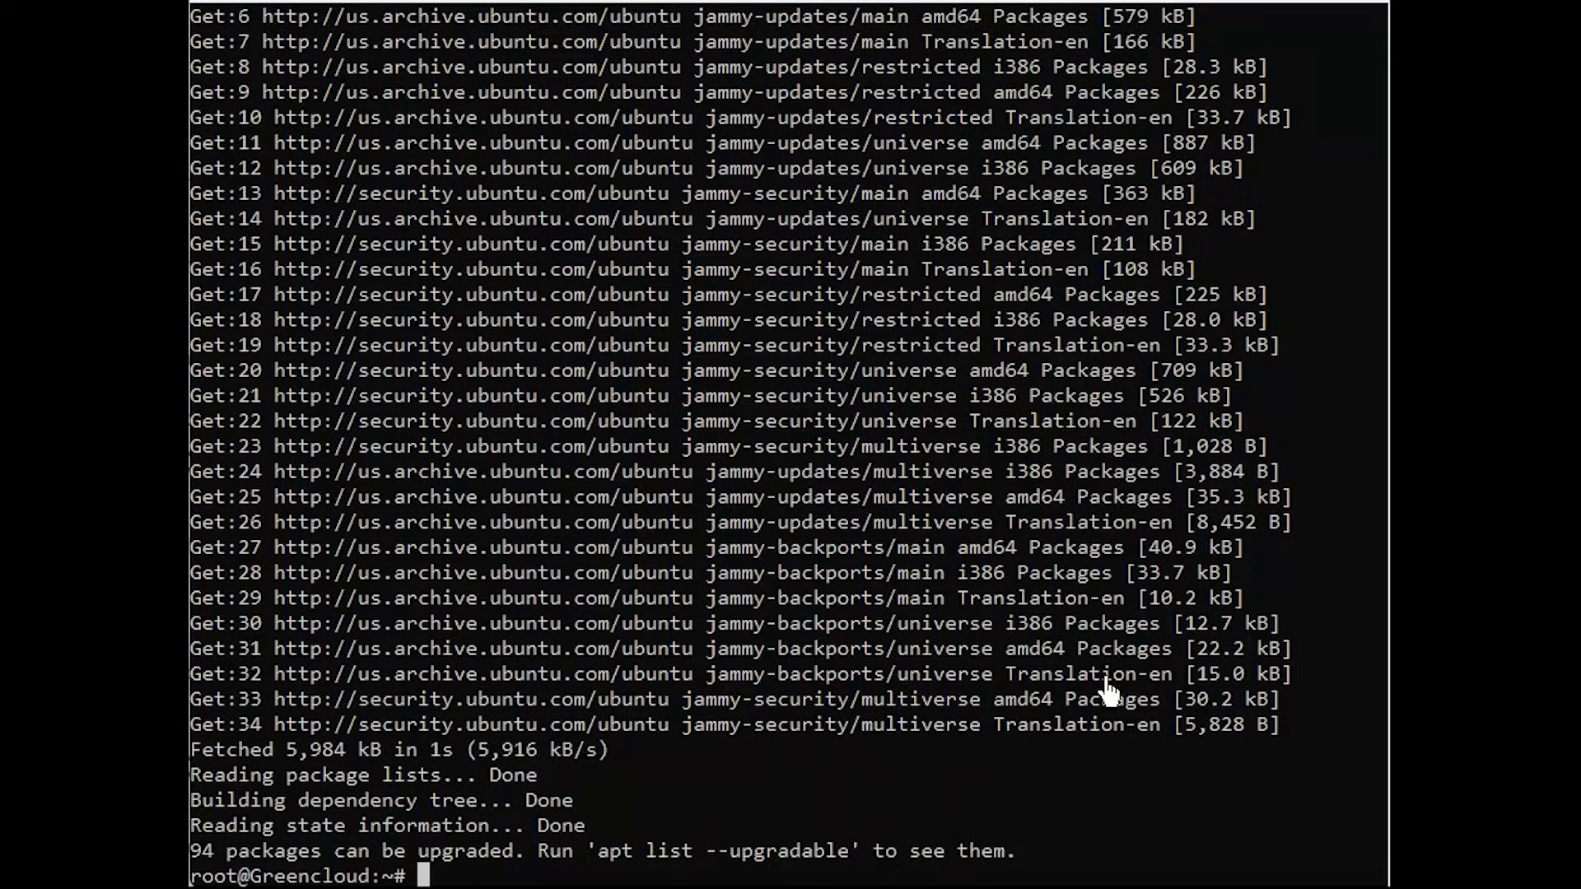
mouse_move(1048, 796)
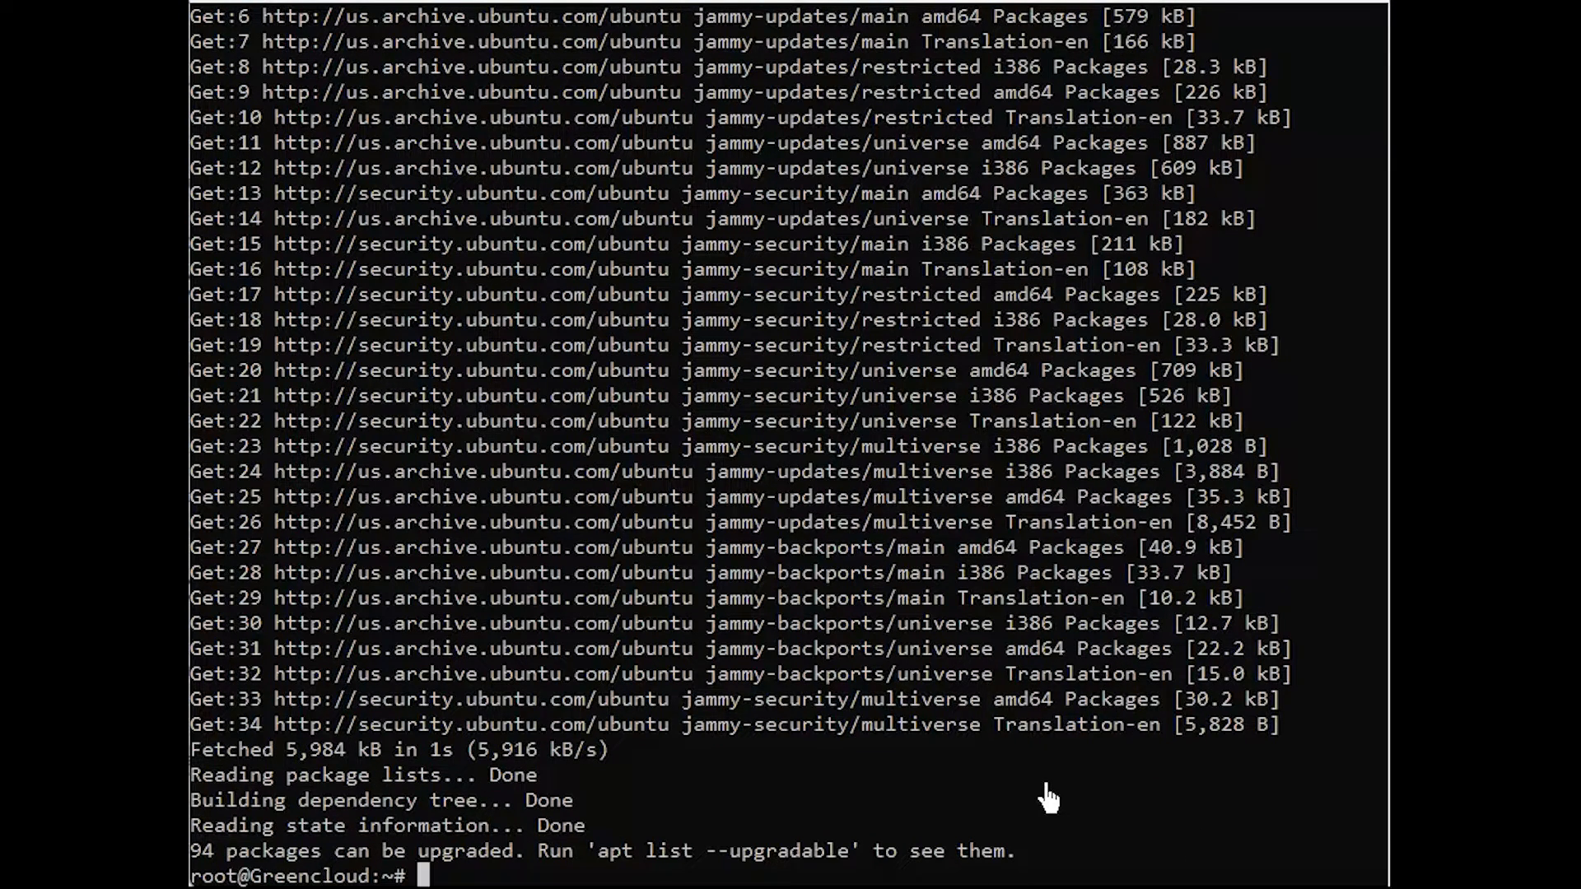
Step: Install Postfix as an Internet Site, accepting the Greencloud.com system mail name
type("apt install postfix")
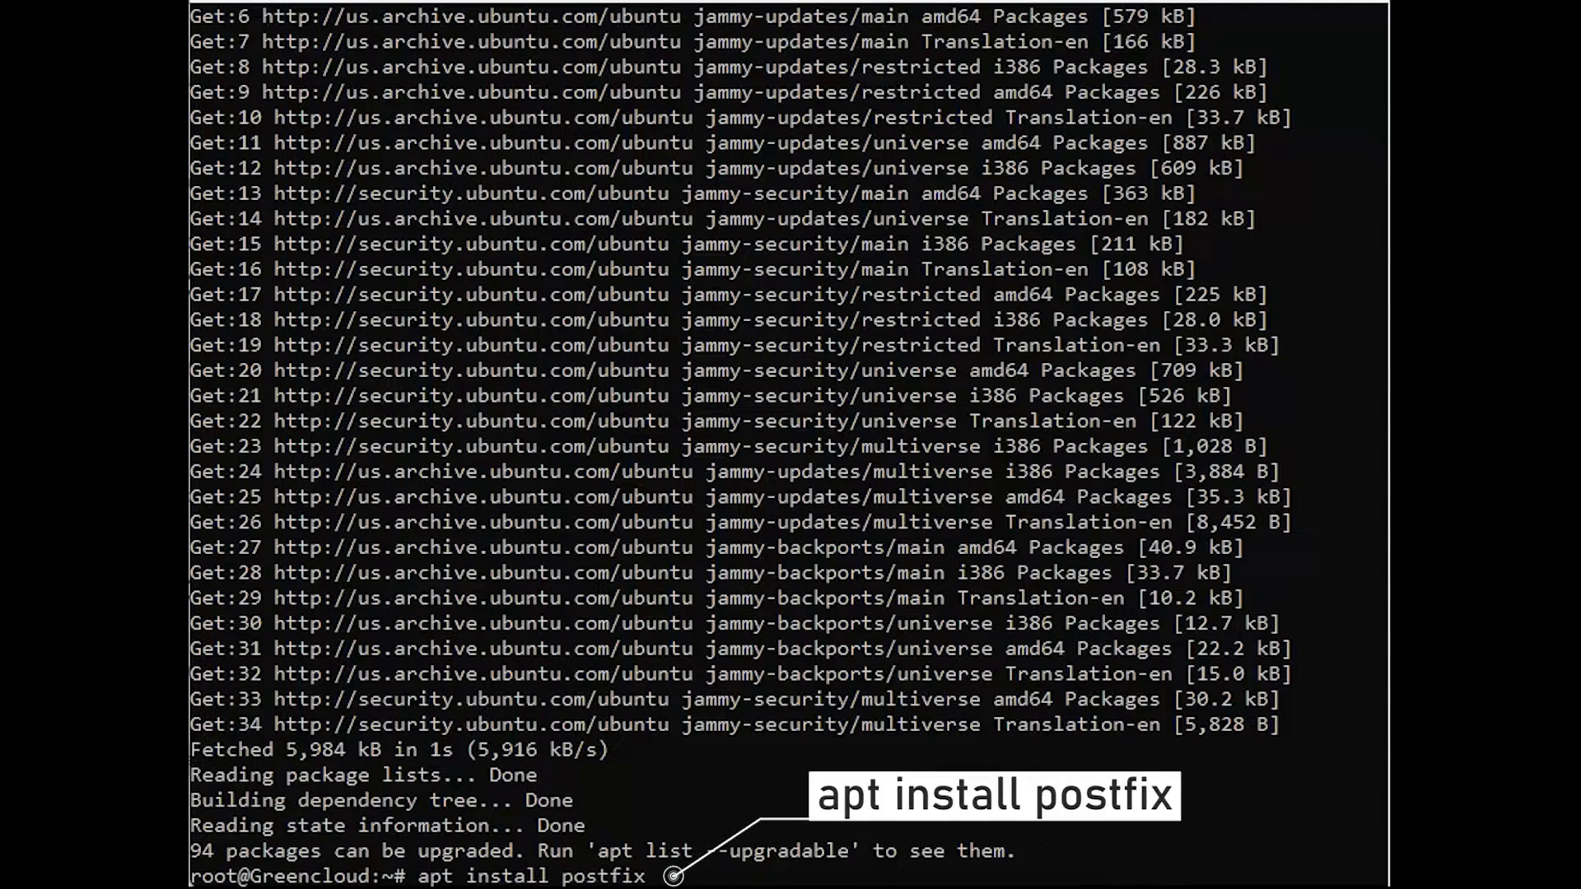
key("Return")
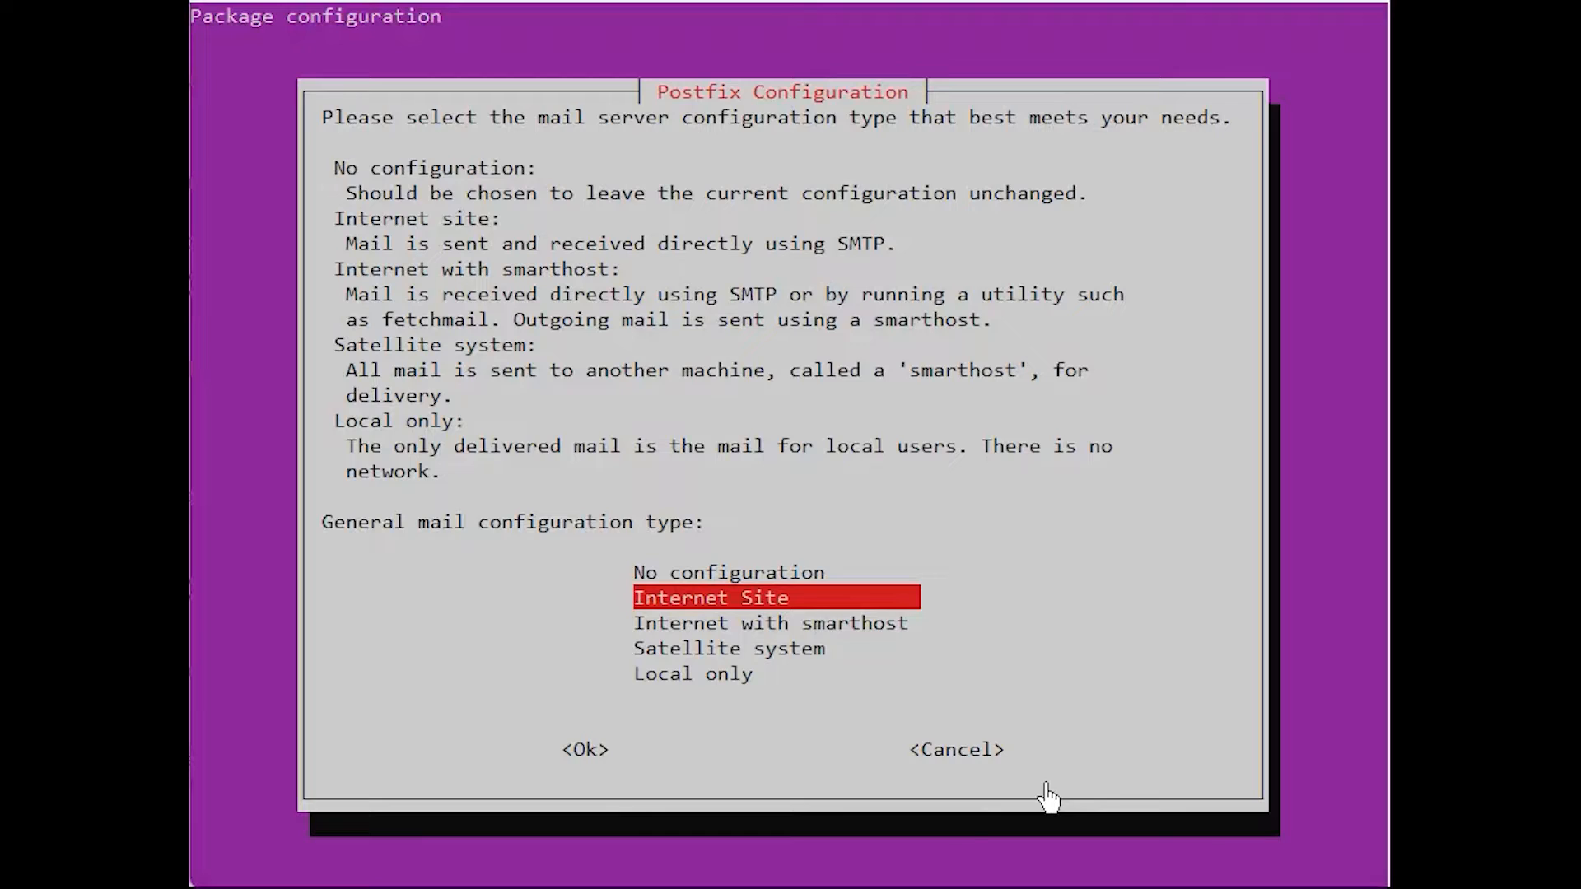
key("Tab")
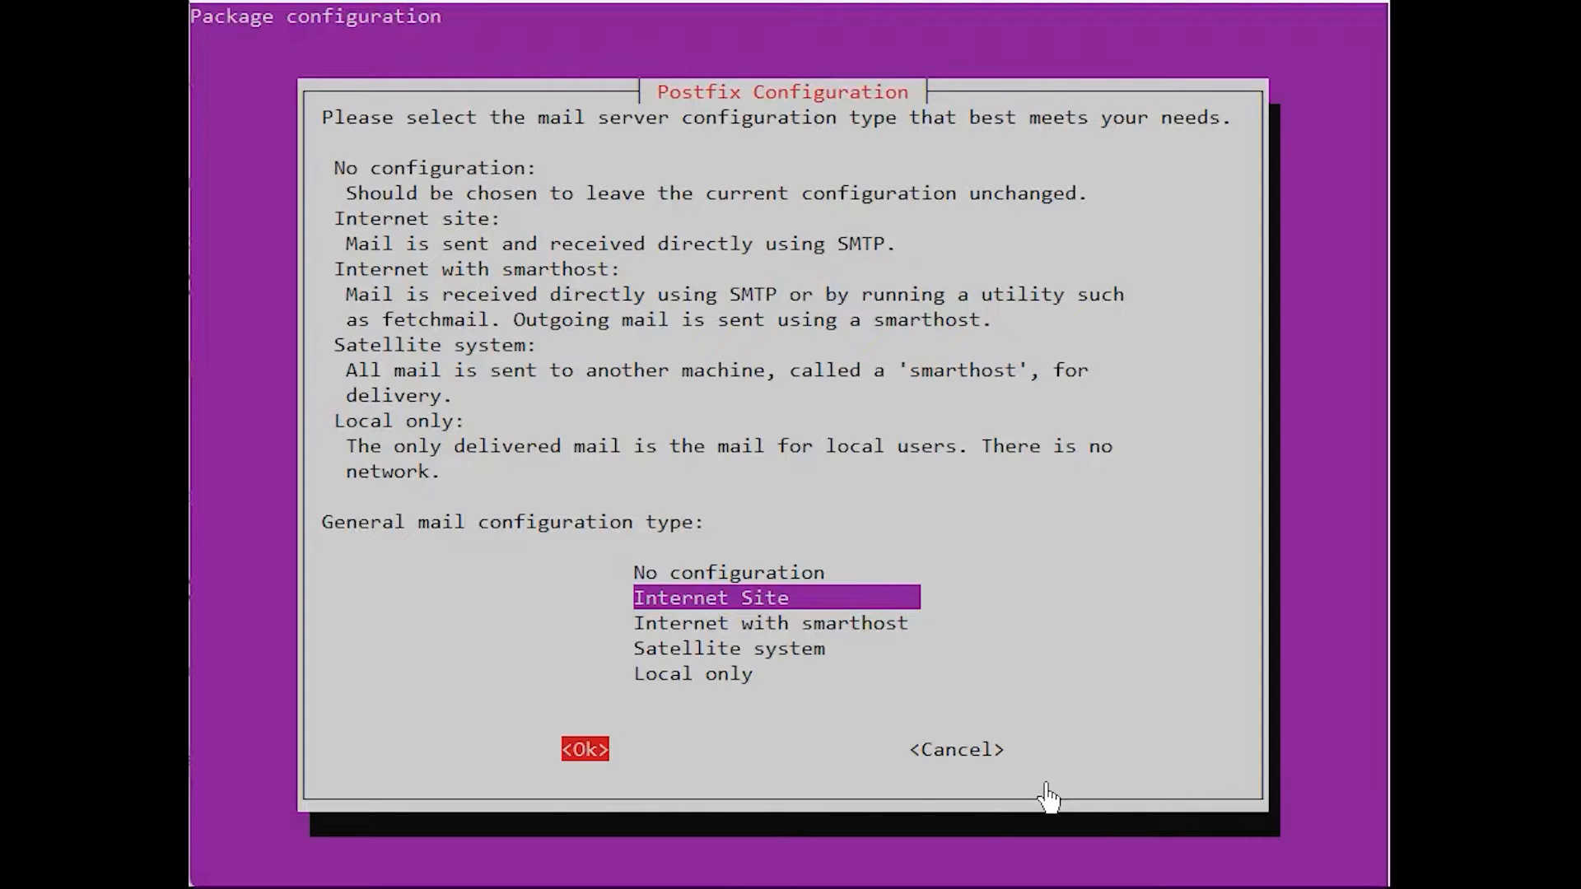
left_click(585, 750)
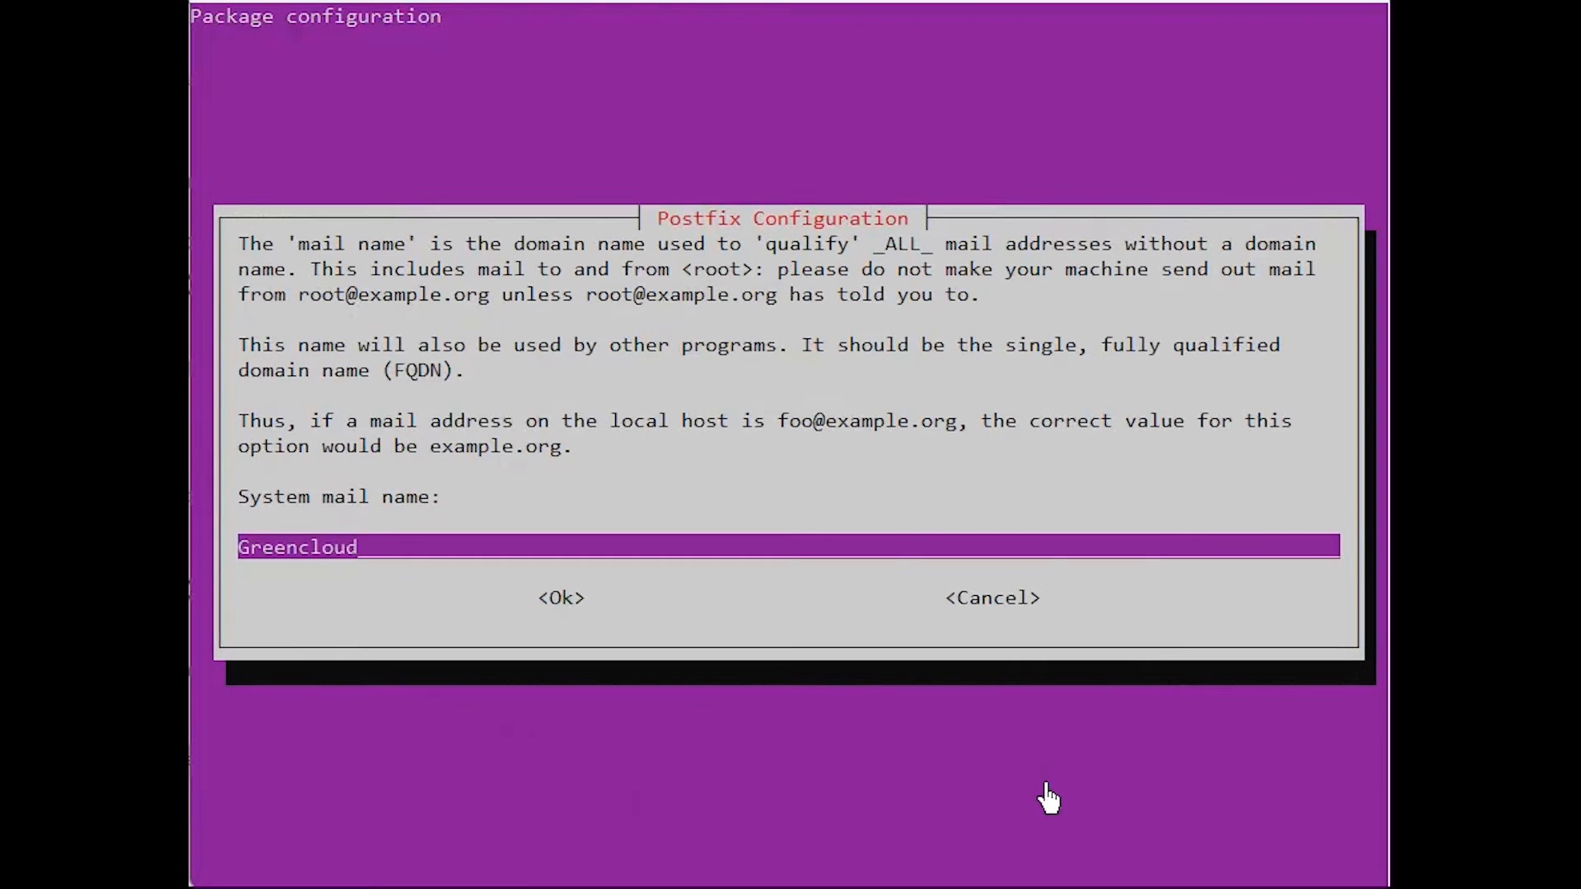
left_click(561, 597)
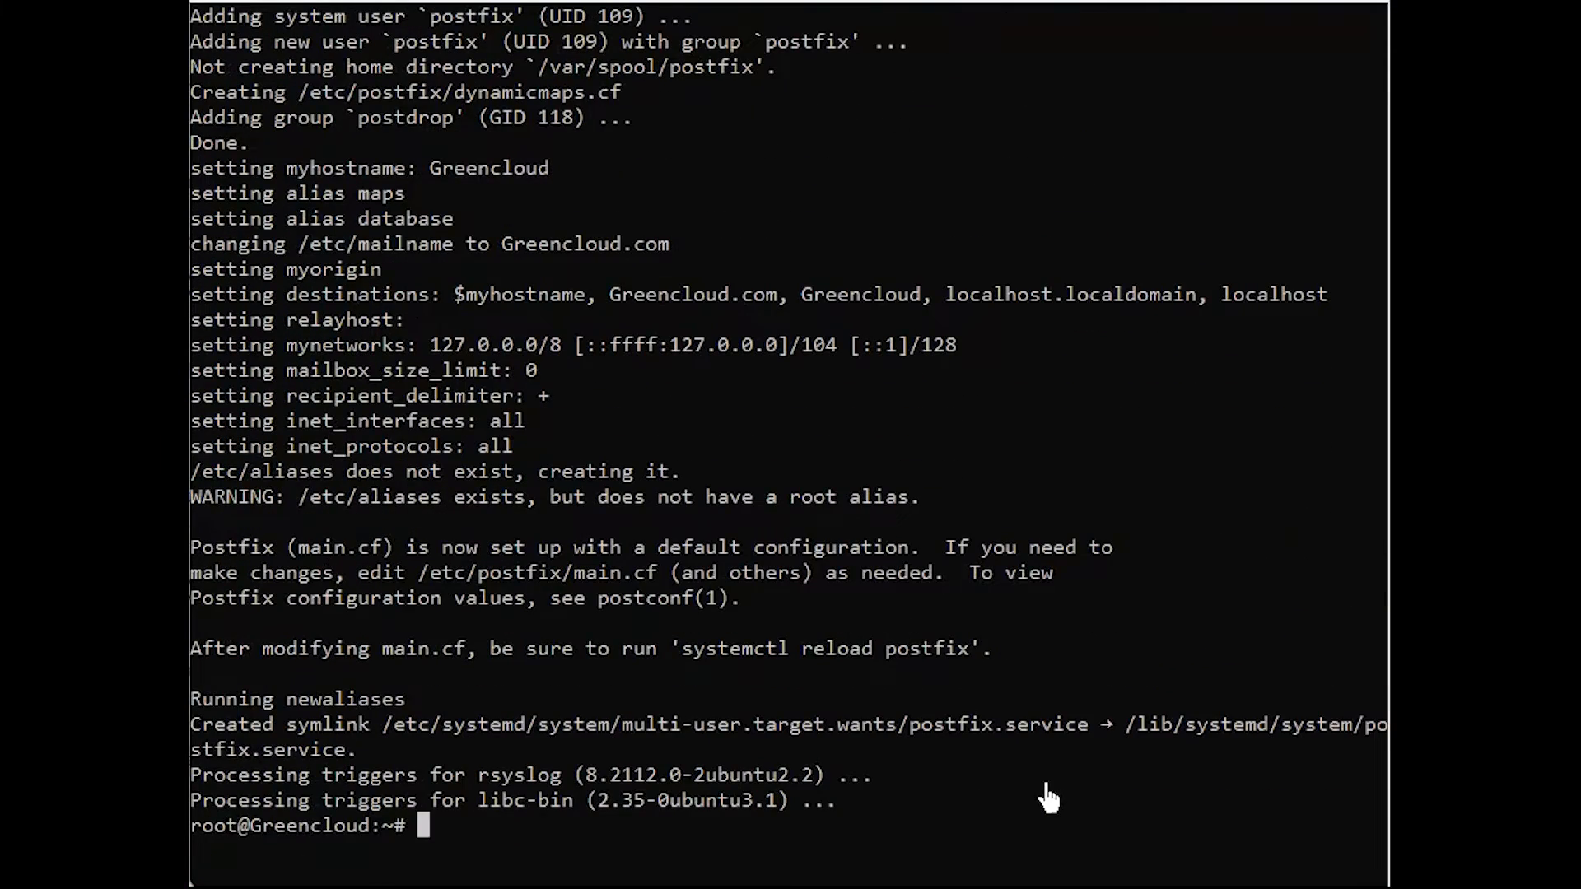
mouse_move(952, 819)
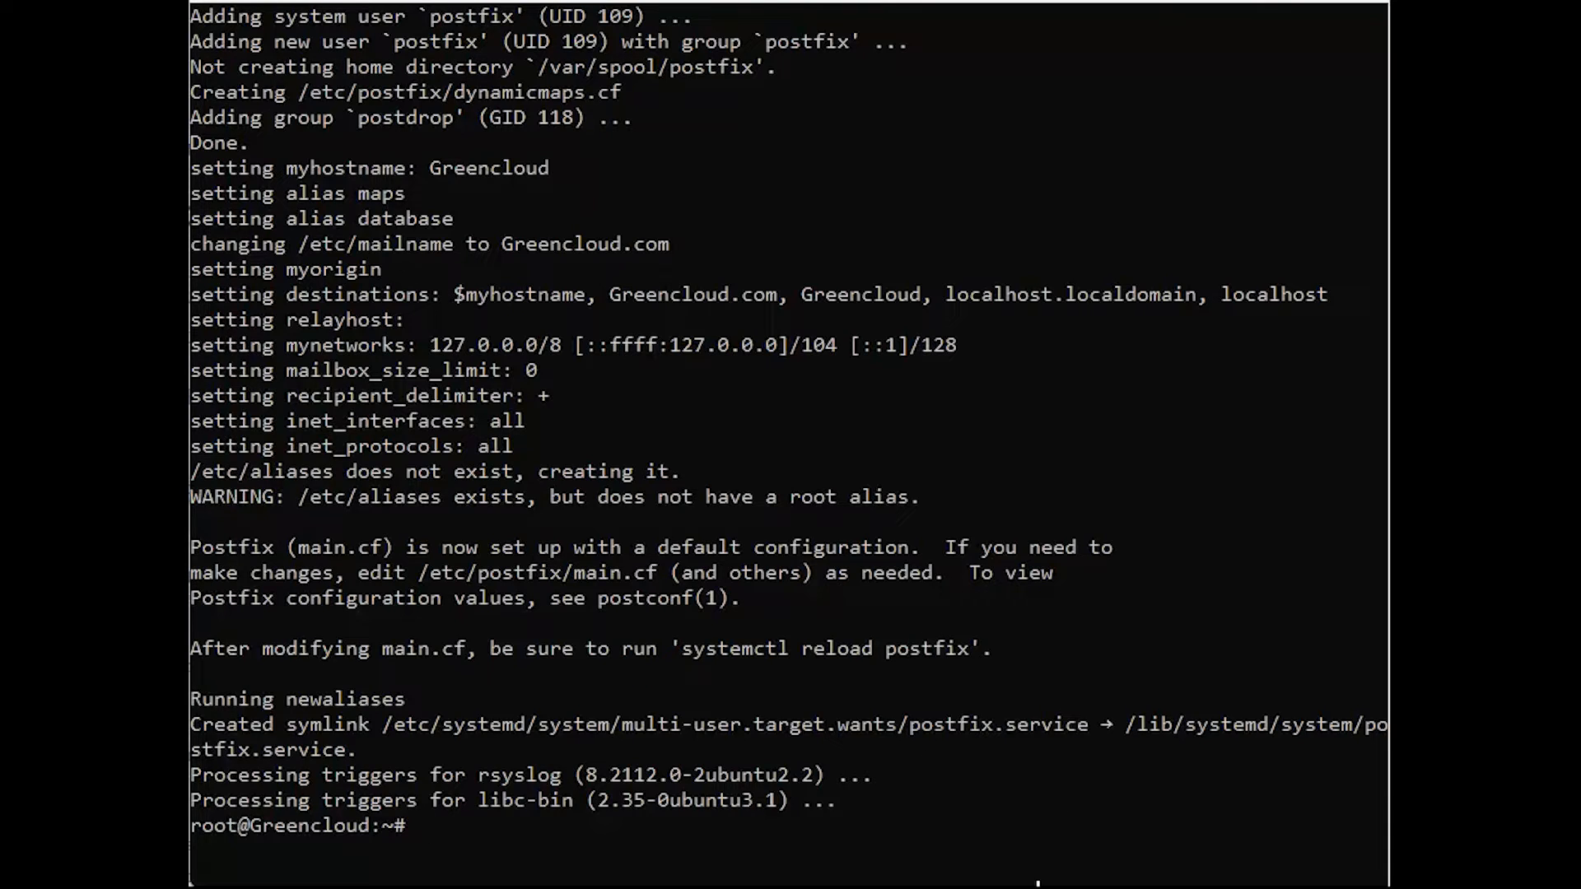
mouse_move(928, 823)
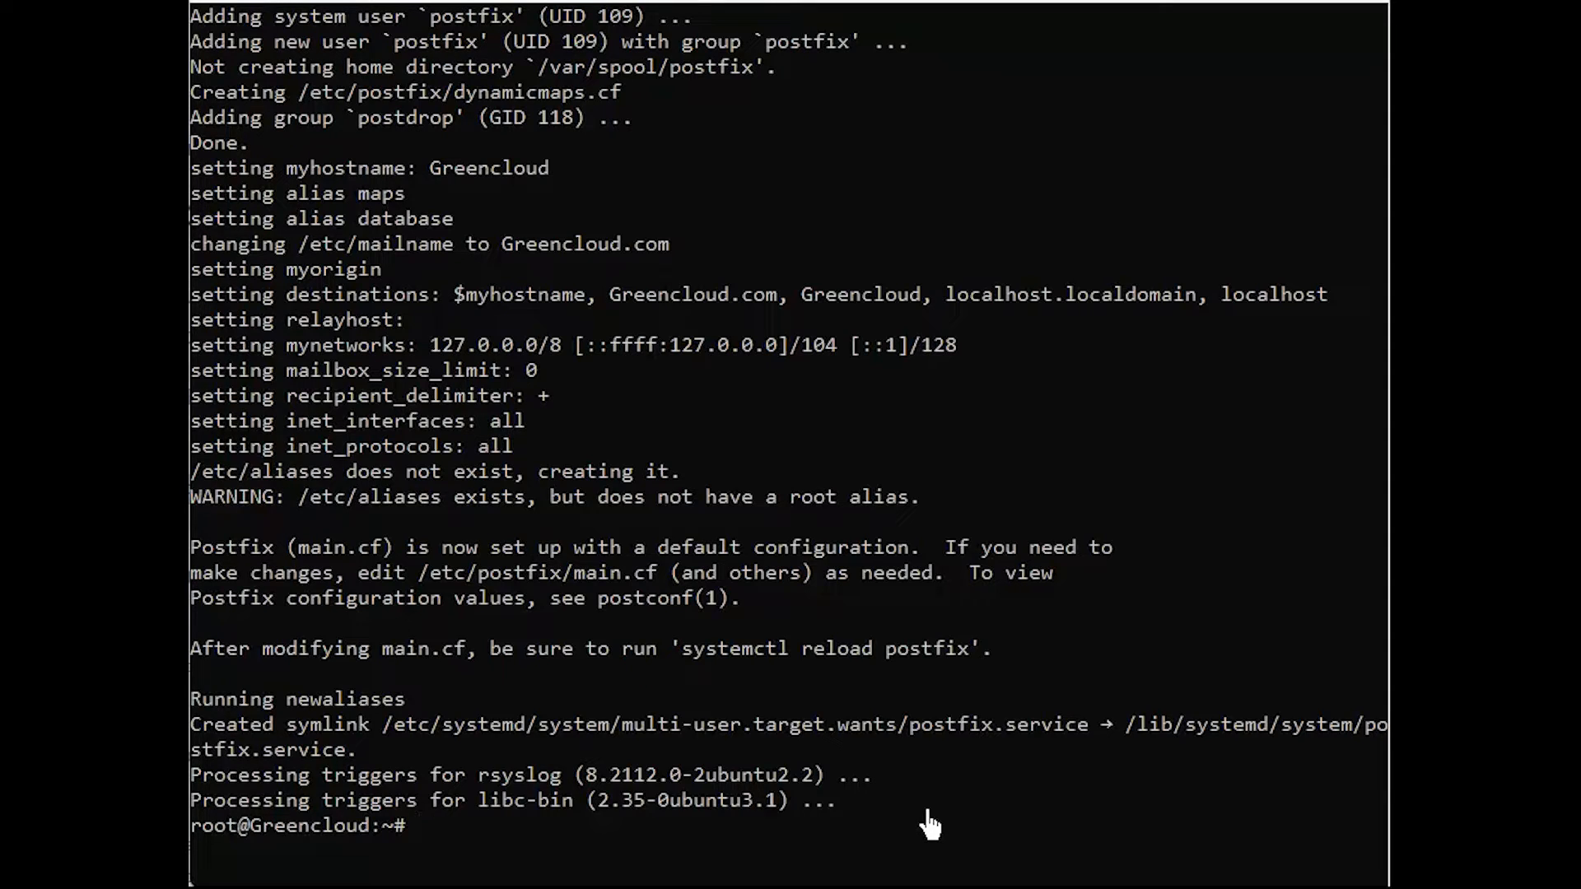
Step: Back up main.cf to main.cf.backup and open main.cf in nano
type("cp /etc/postfix/main.cf /etc/postfix/main.cf.backup")
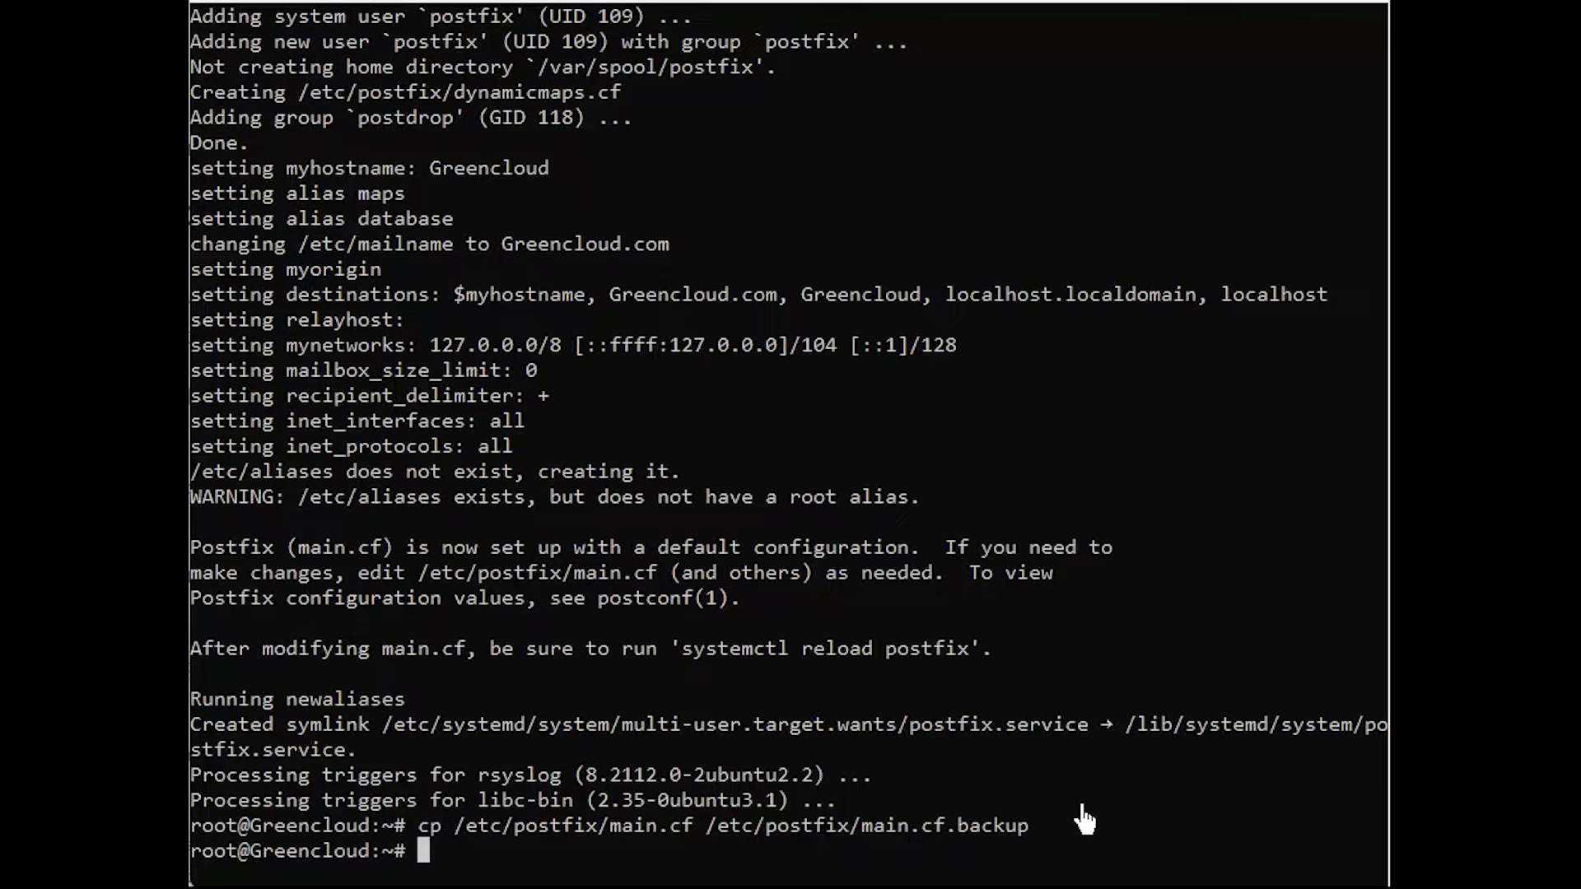
type("nano /etc/postfix/main.cf")
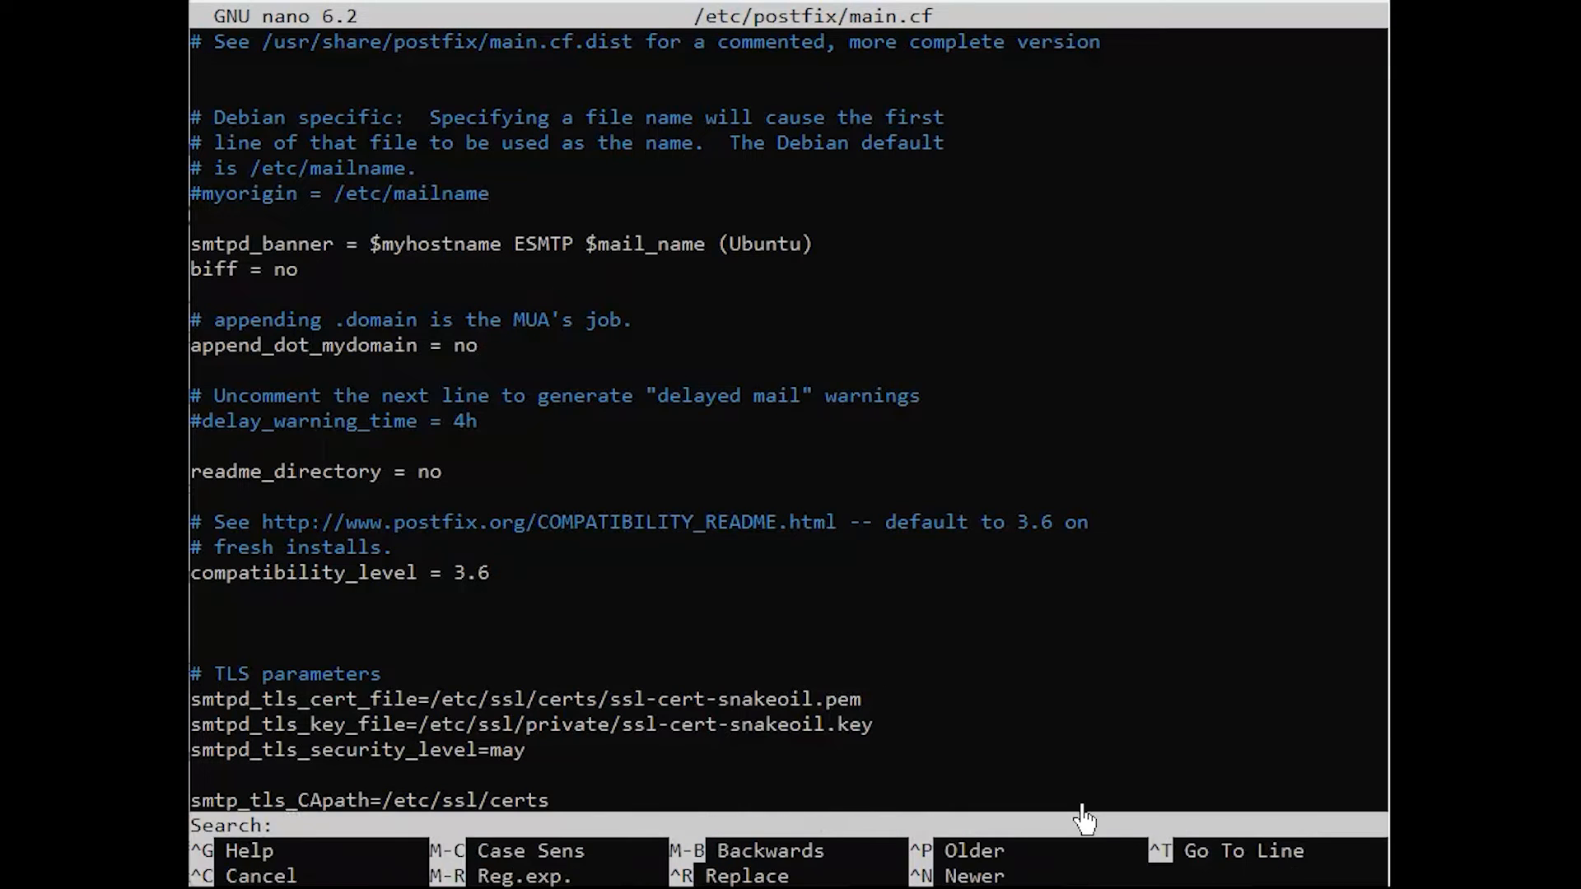
Step: Set inet_interfaces to loopback-only in main.cf and save the file
type("inet_interfaces")
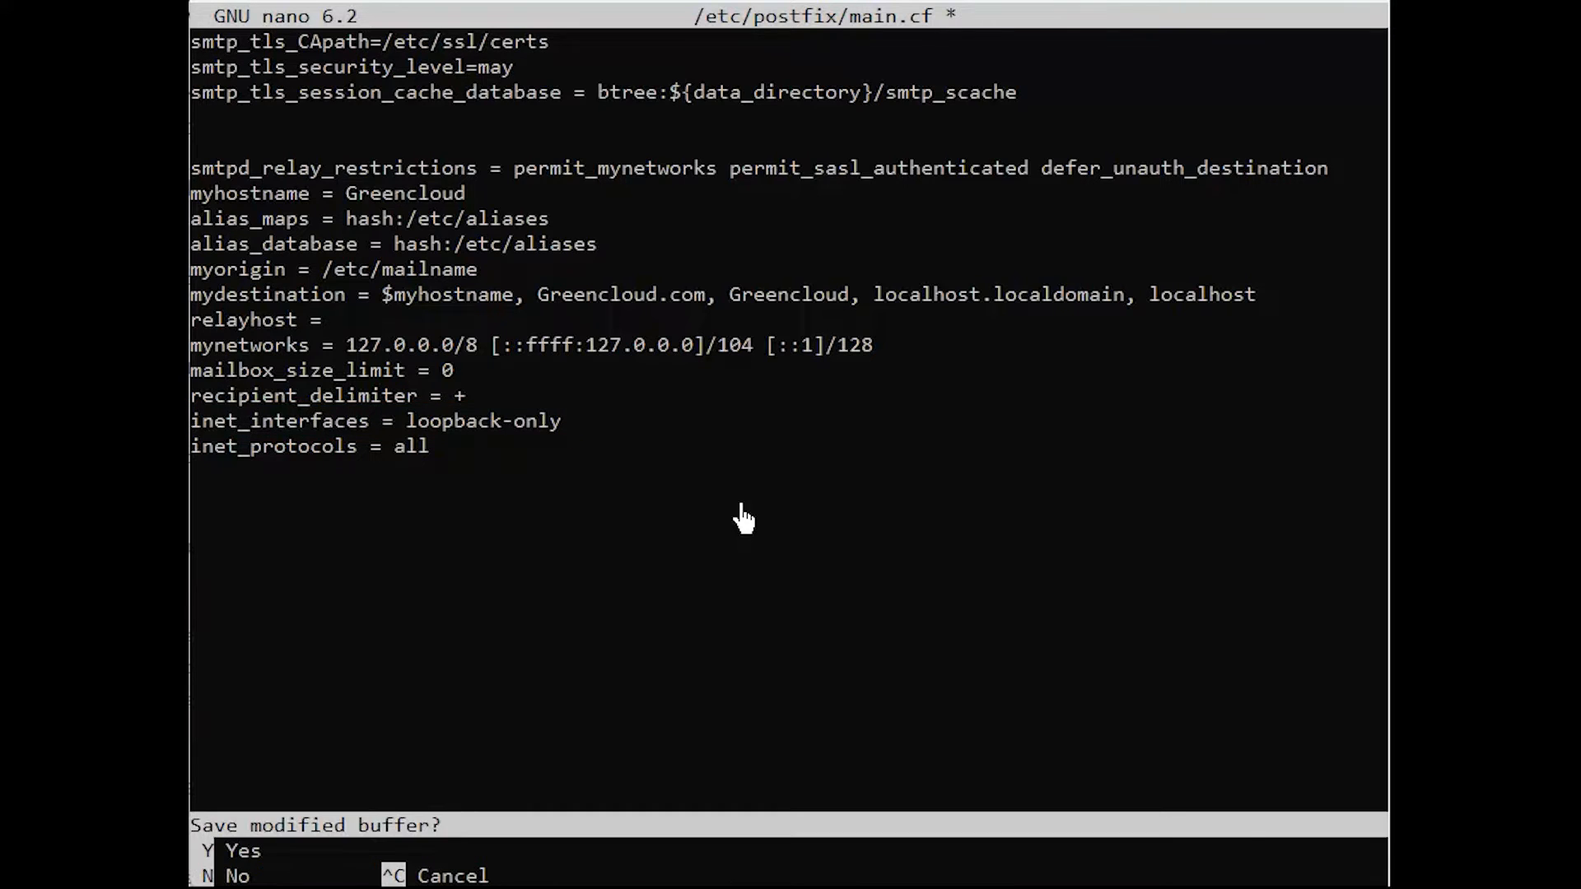
key("y")
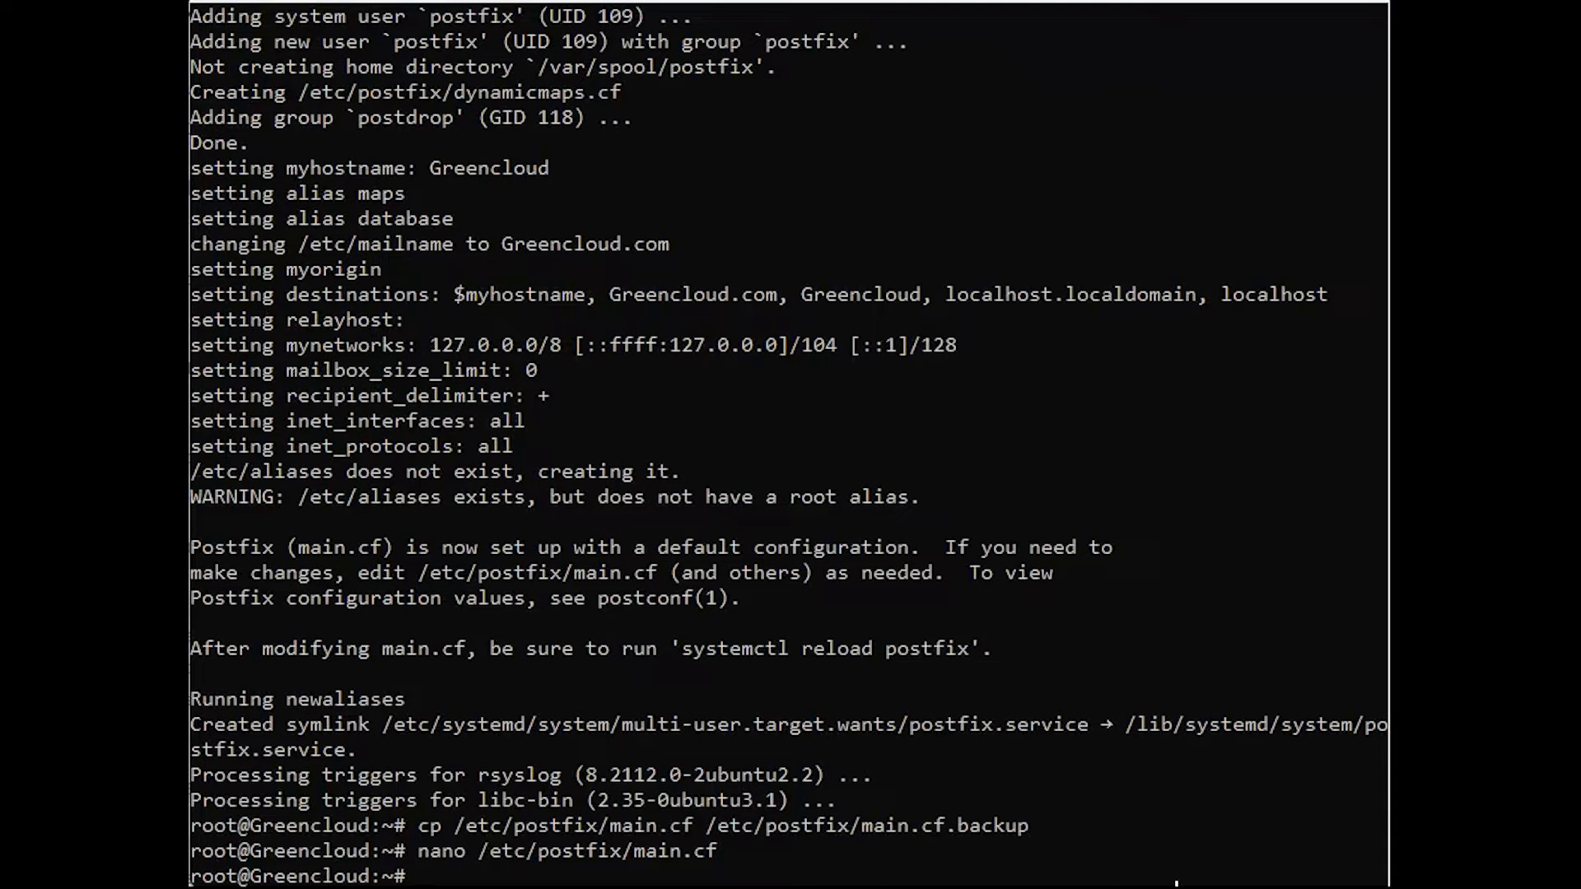
mouse_move(1150, 831)
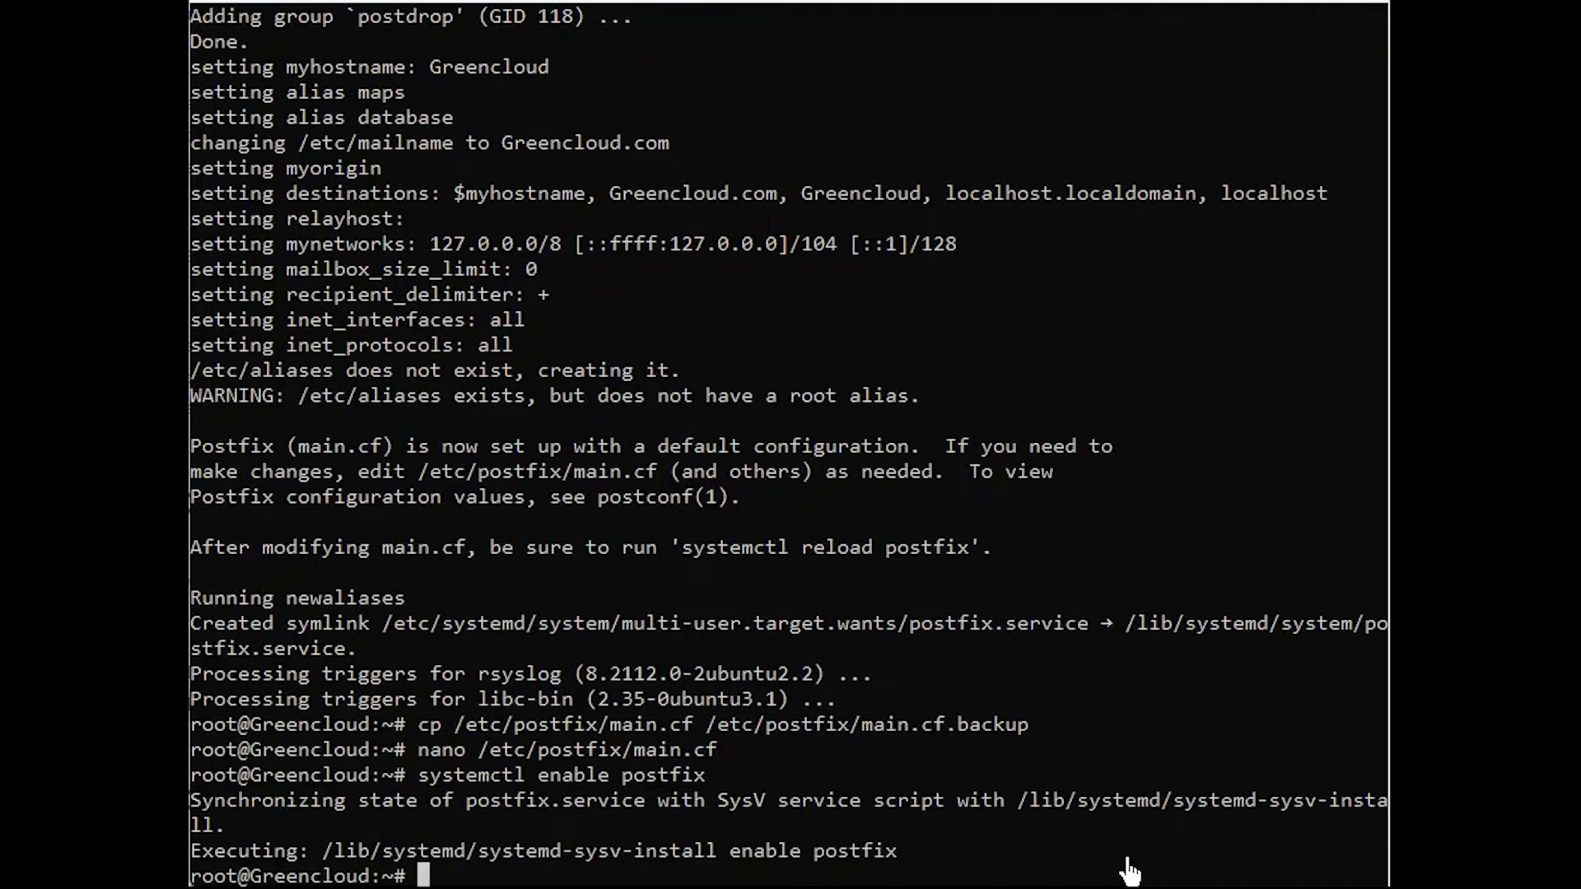
Step: Start Postfix and allow Postfix, Postfix SMTPS and Postfix Submission through ufw
type("systemctl start postfix")
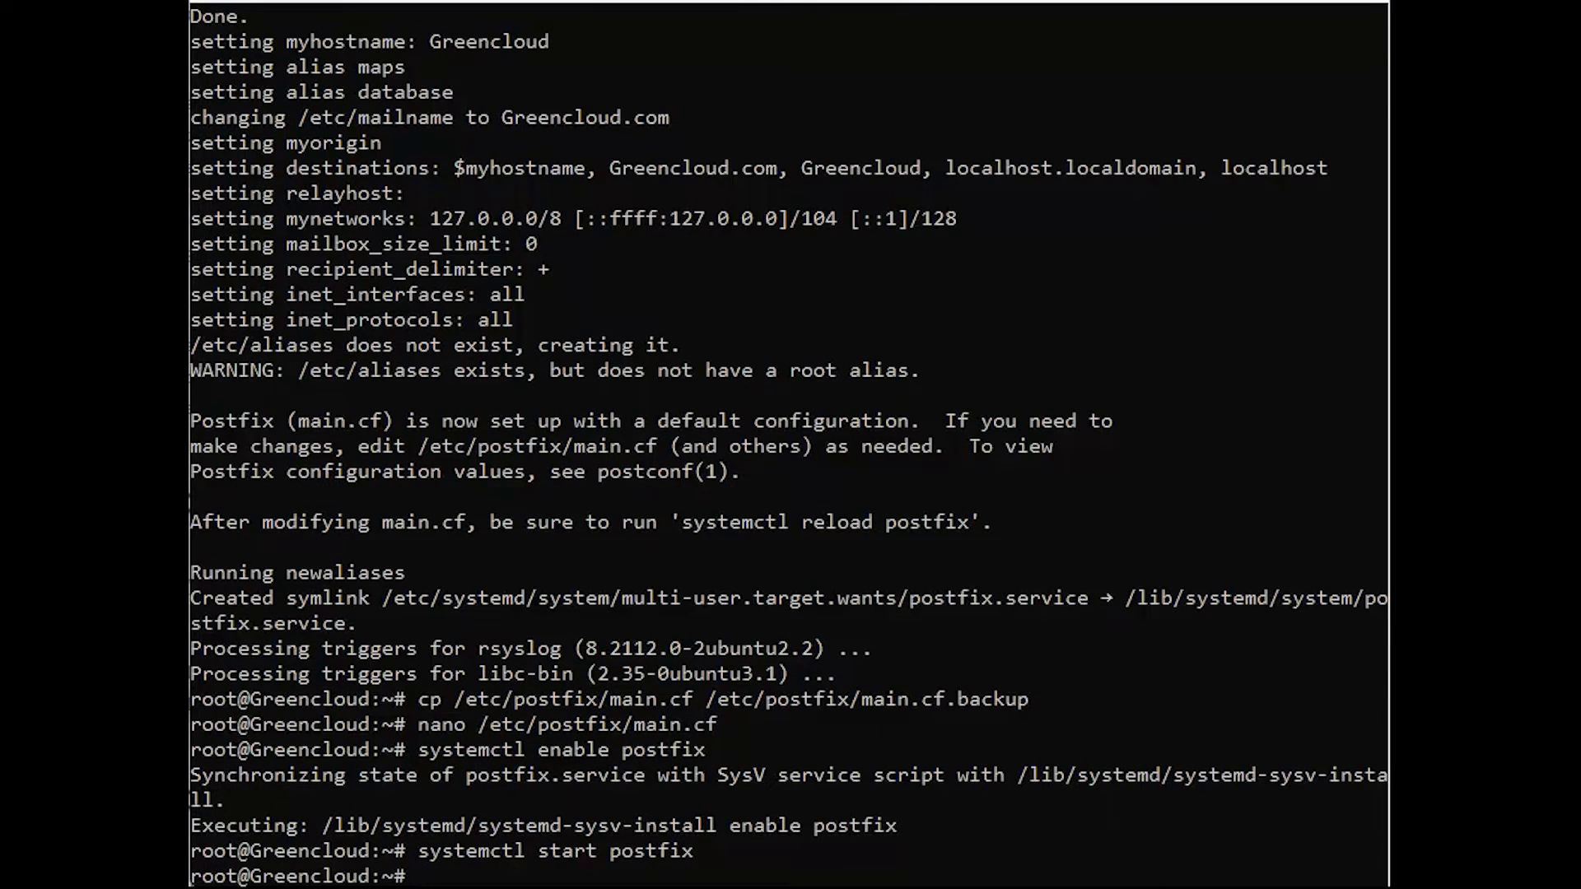
mouse_move(1122, 829)
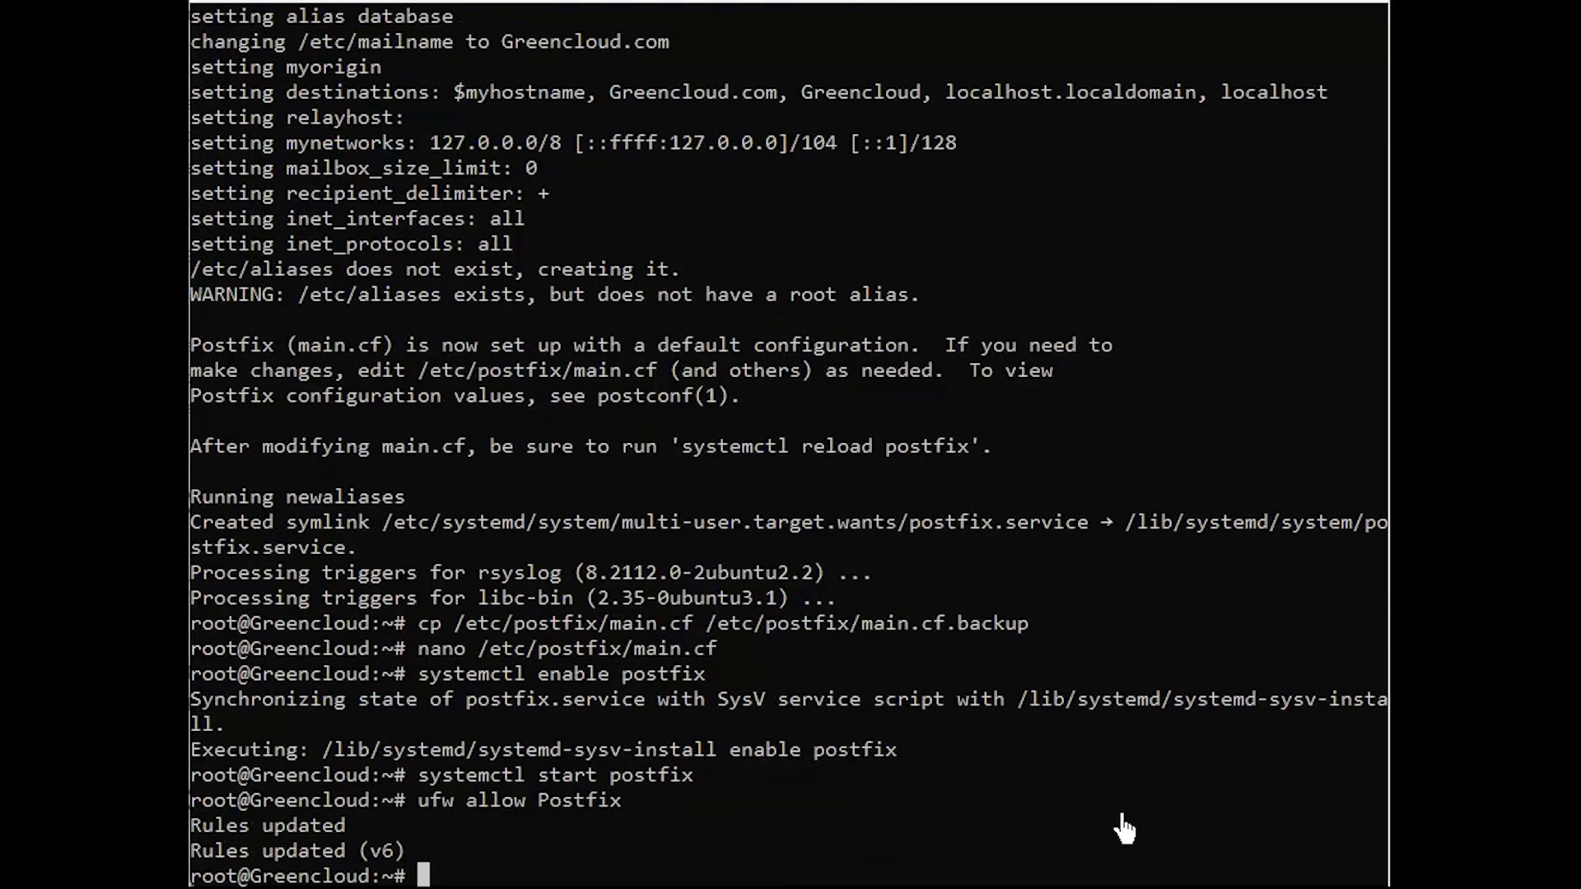
type("ufw allow \"Postfix SMTPS\"")
type("apt install bsd-mailx")
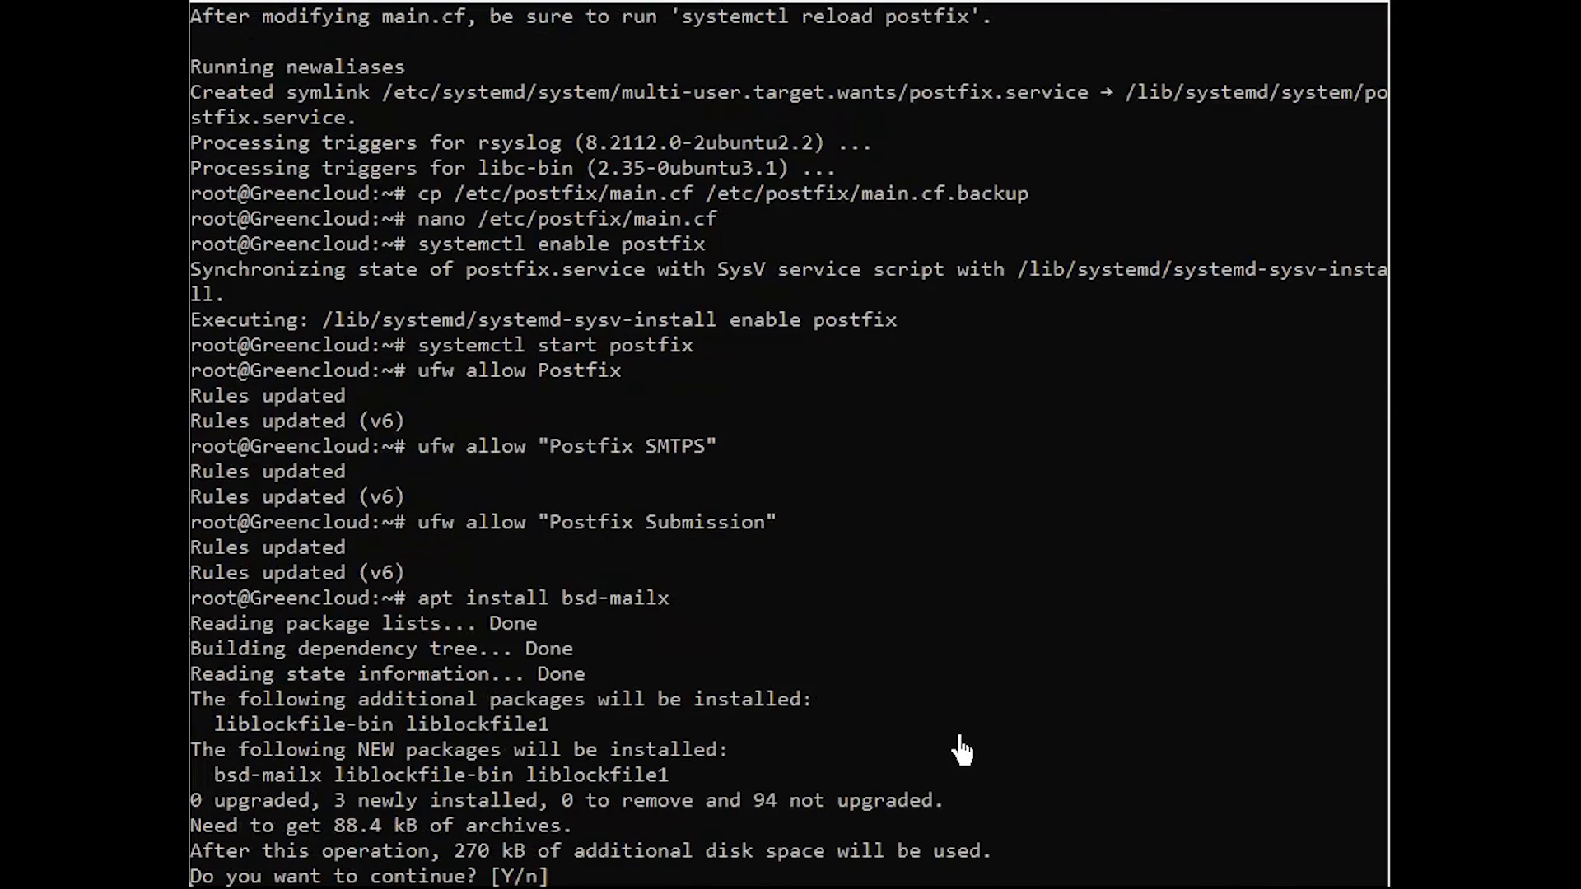
Step: Confirm installation of the bsd-mailx package with Y
type("Y")
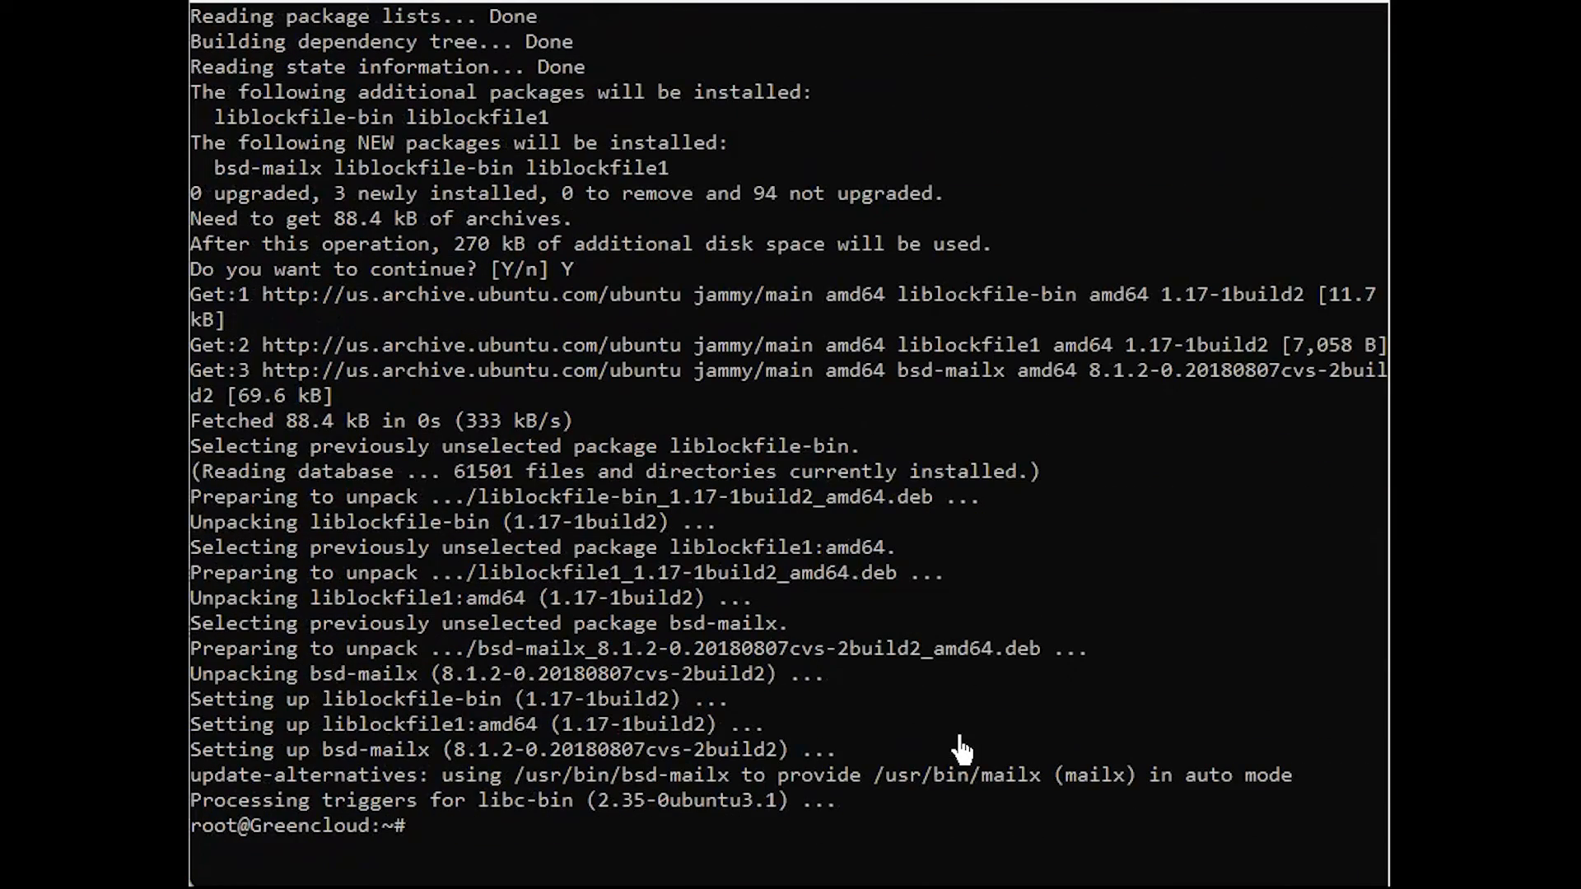
mouse_move(1028, 872)
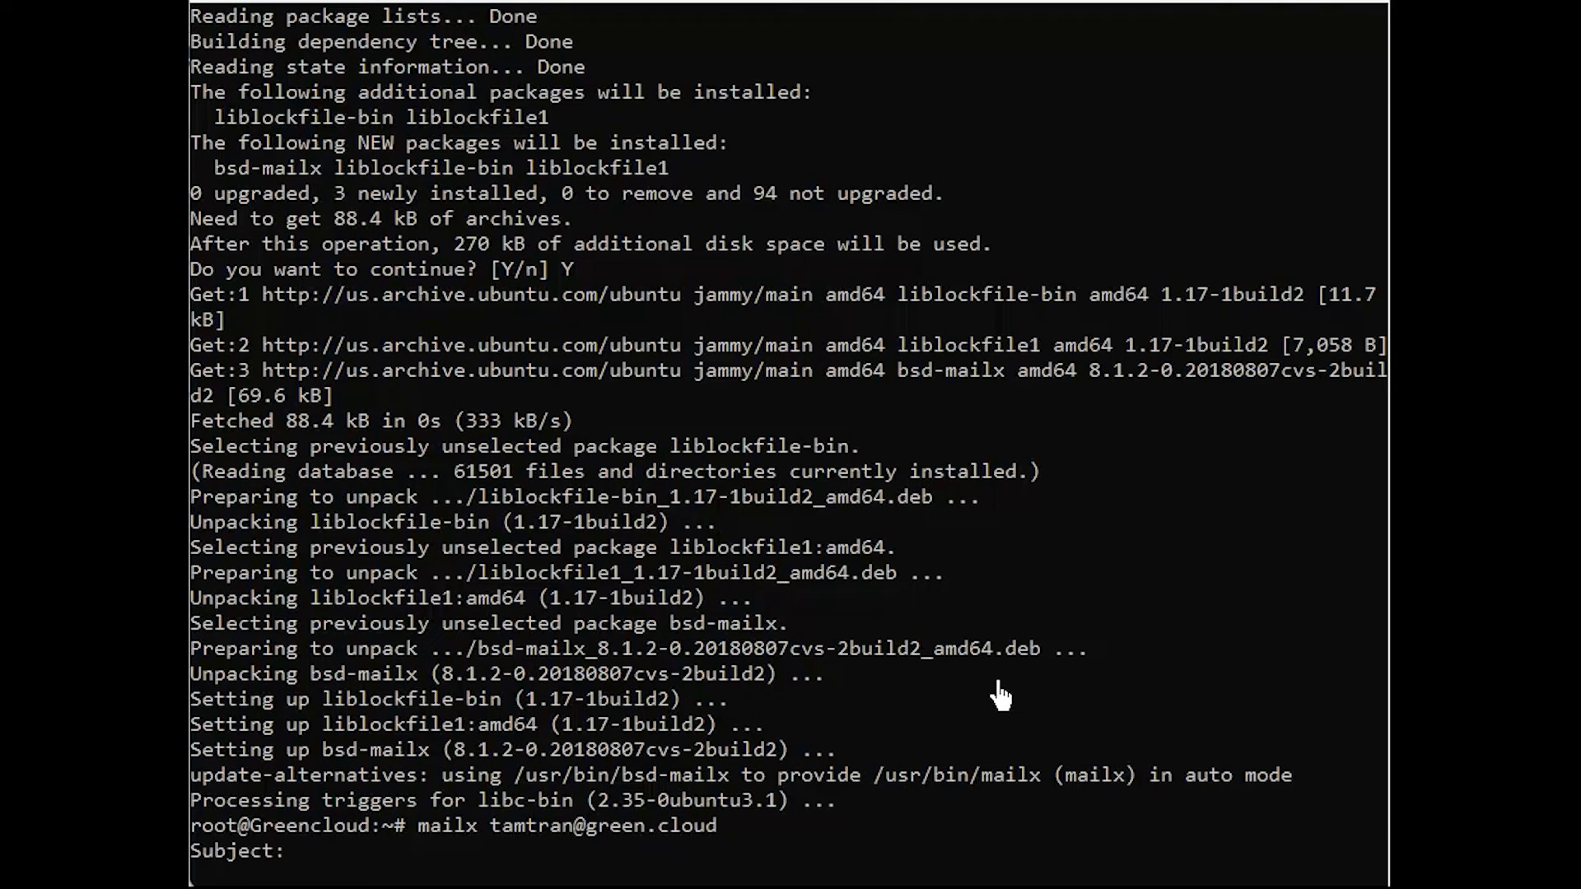
Step: Mail the Outlook address with subject 'test' and body 'test. sbc' via mailx
type("test")
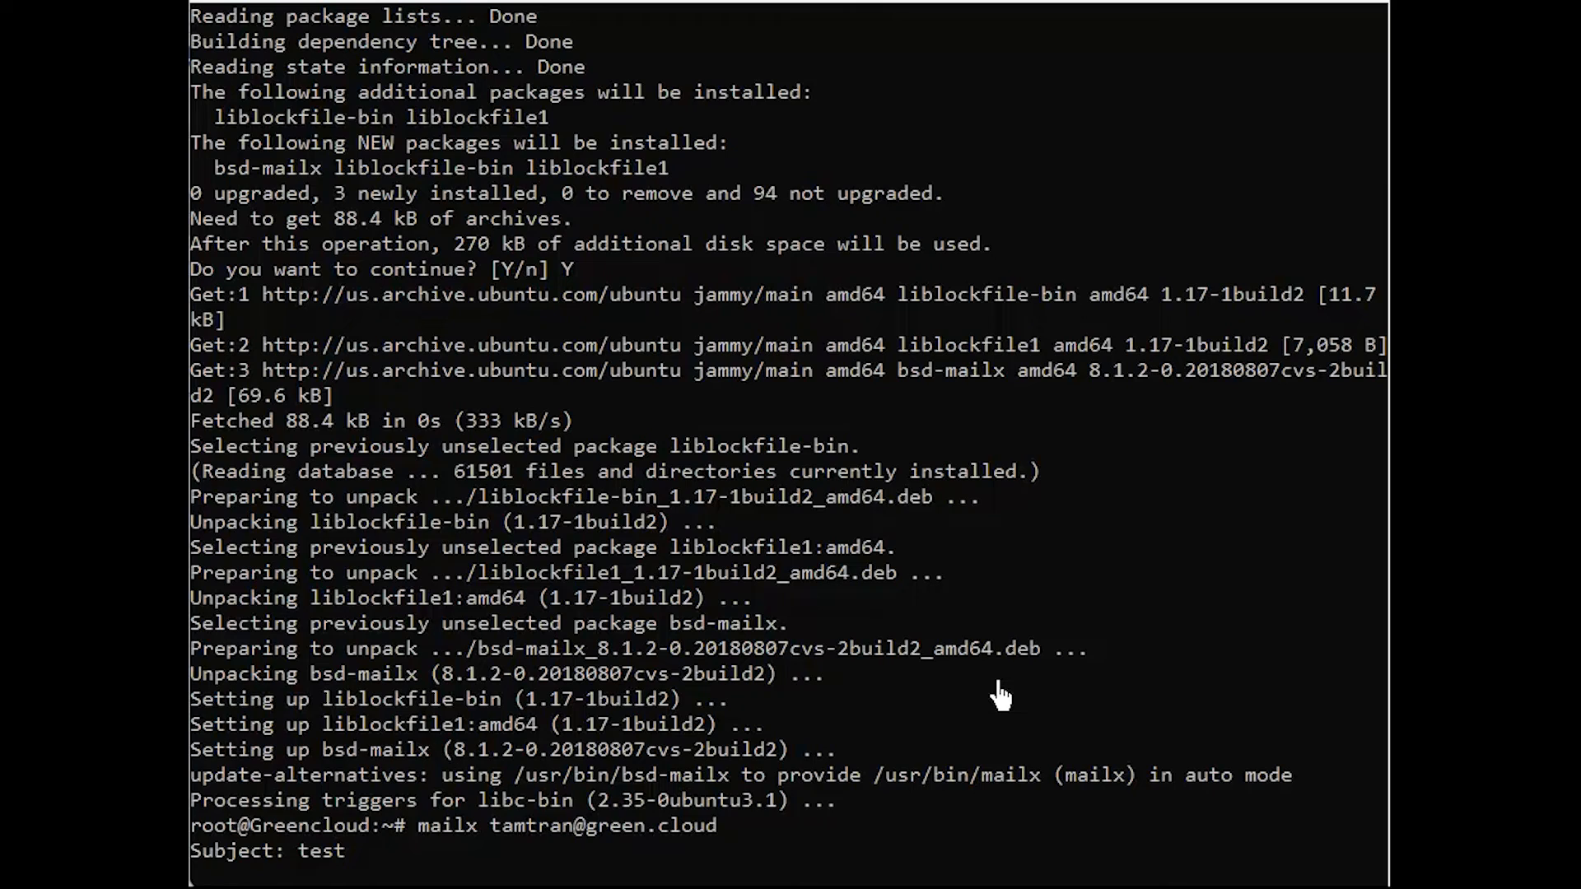
type("test.")
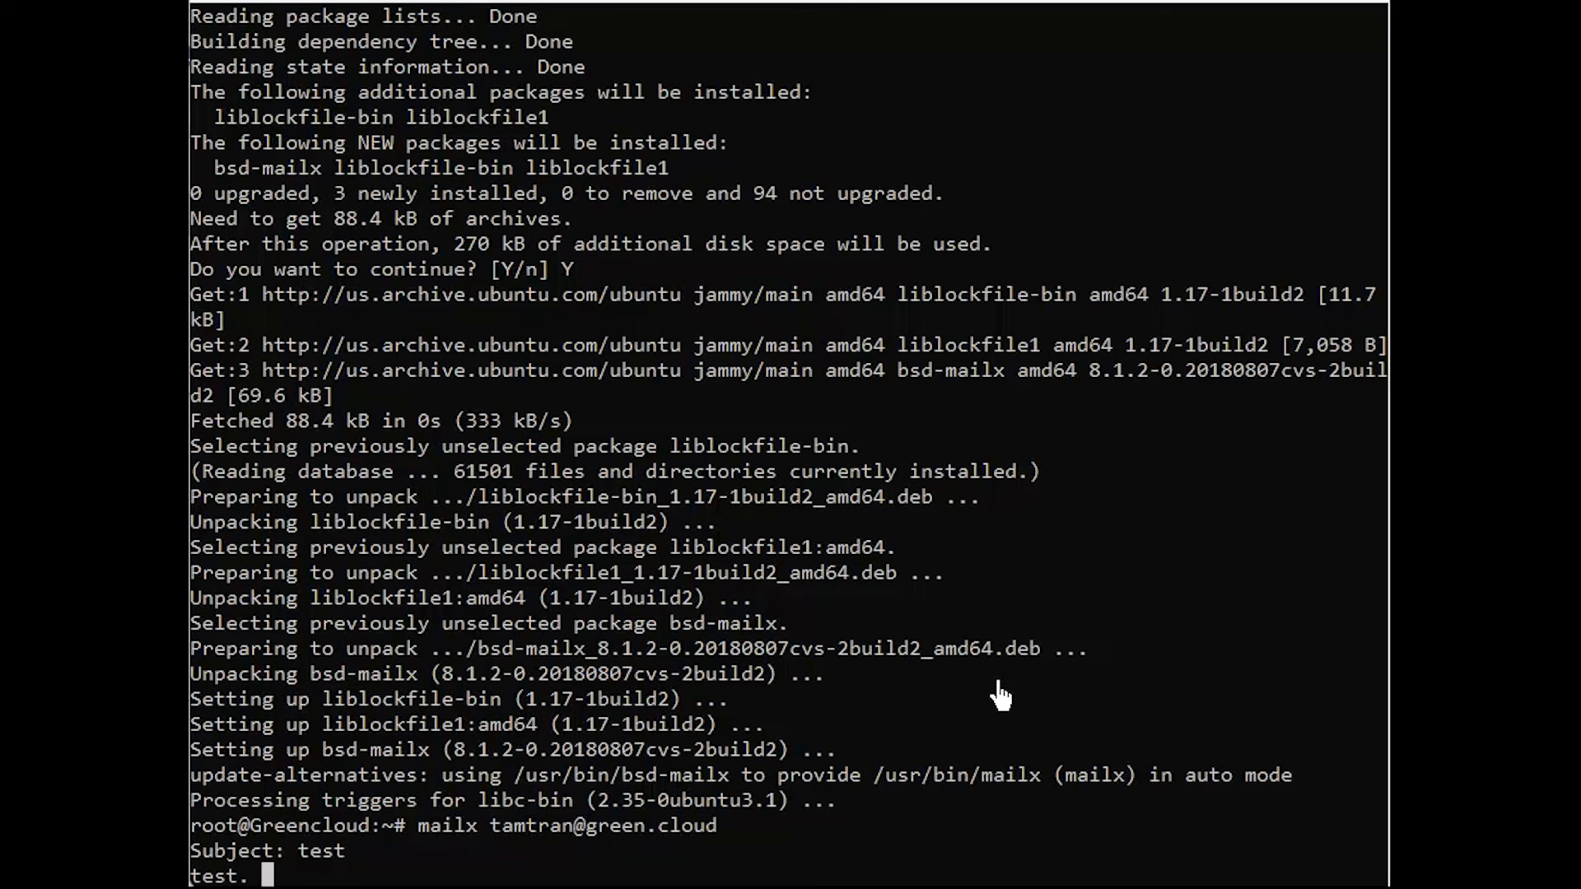
type("sbc")
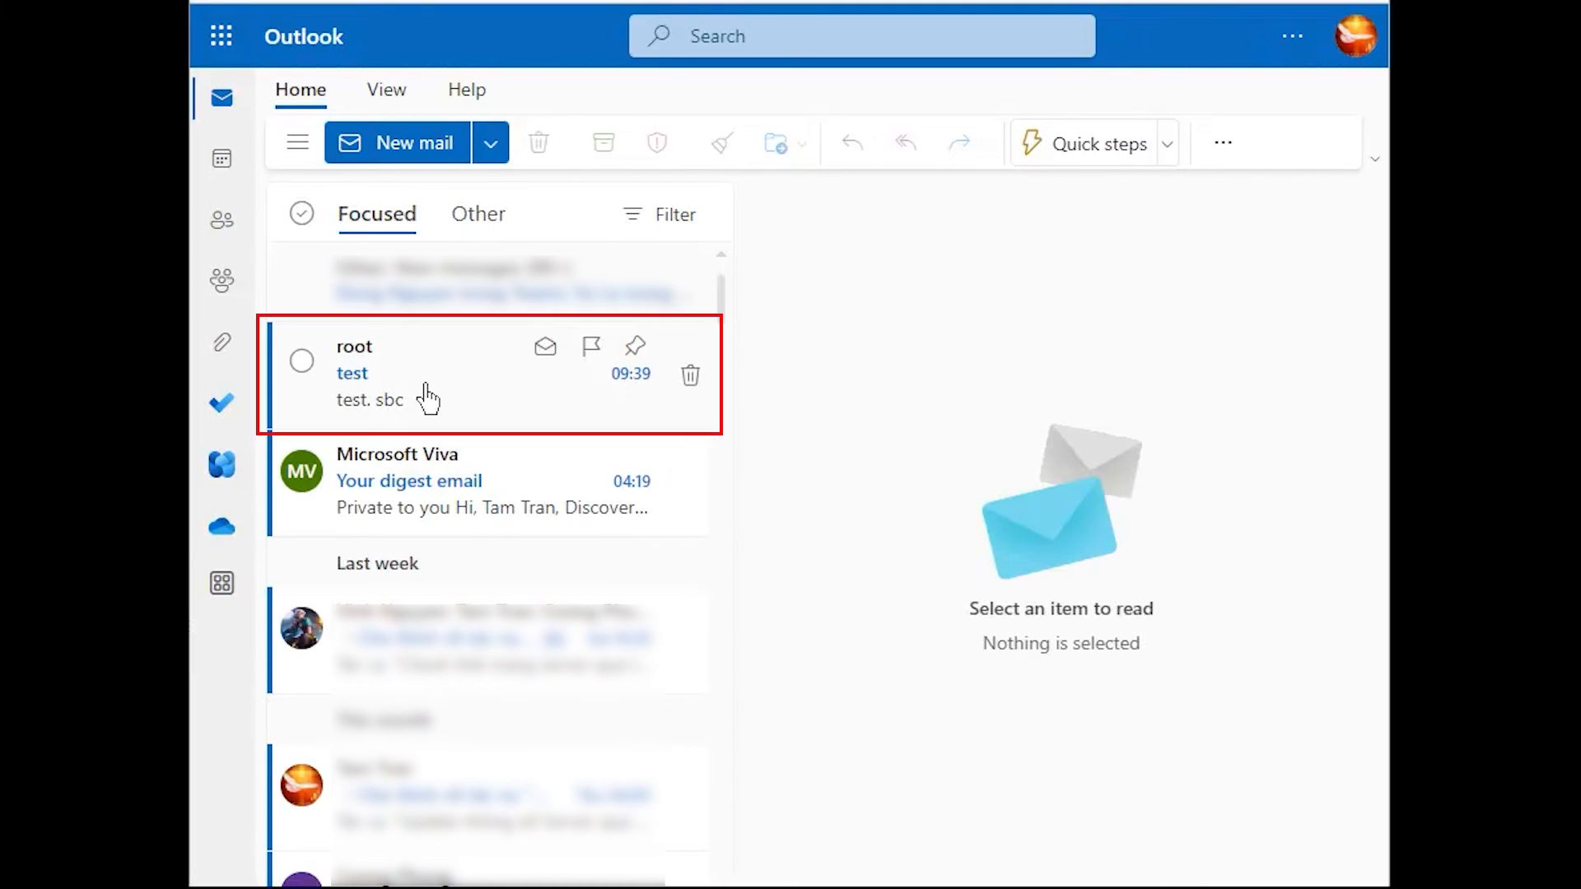
Step: Open the 'test' email from root in the Focused inbox
left_click(423, 373)
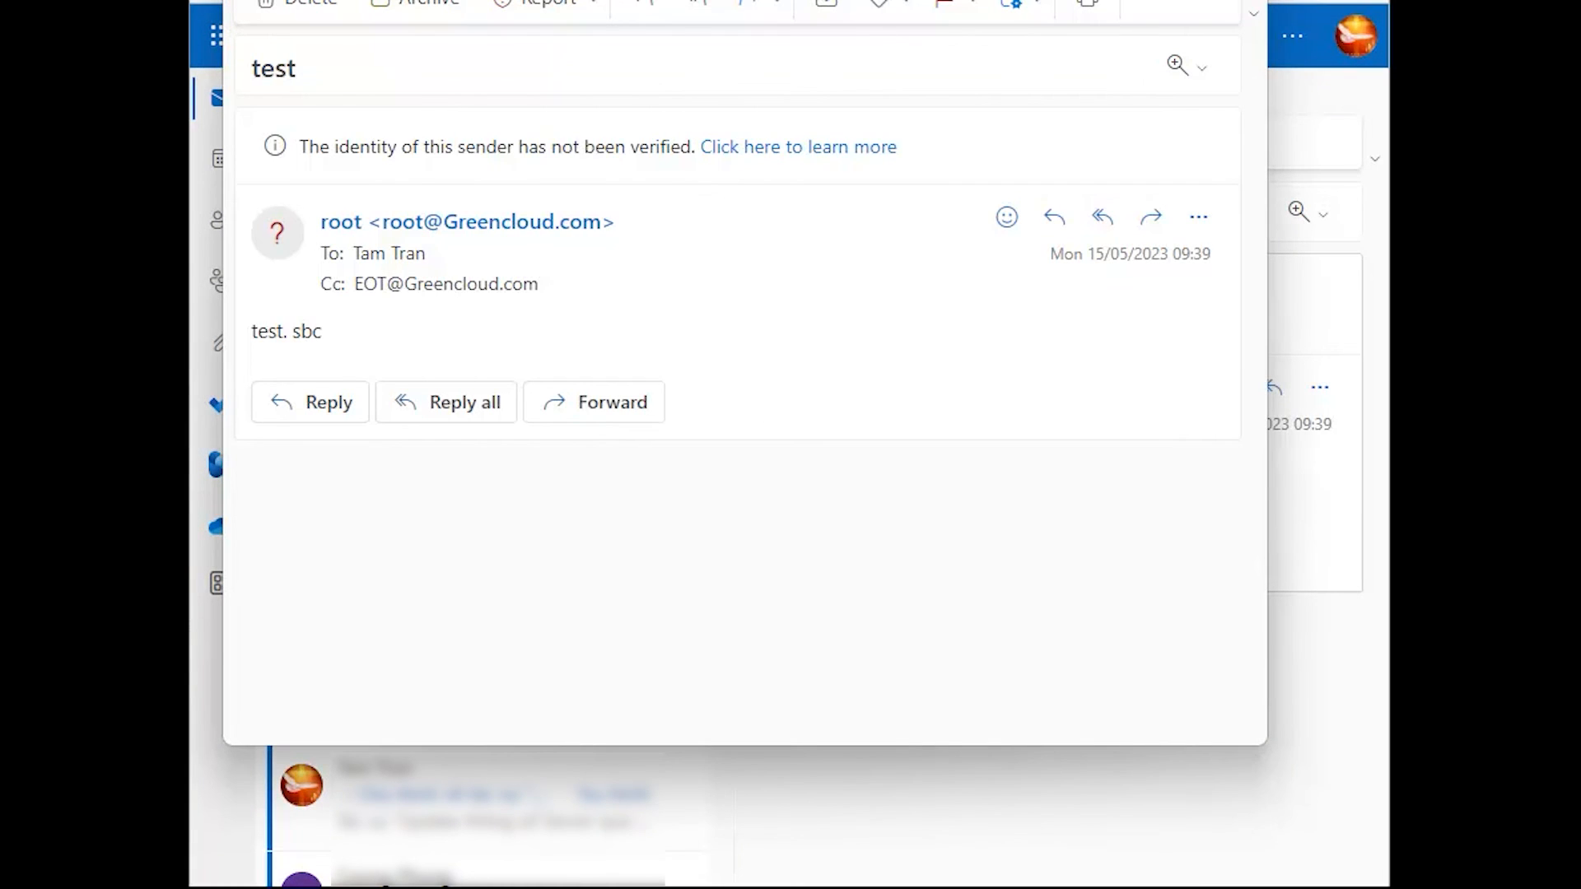